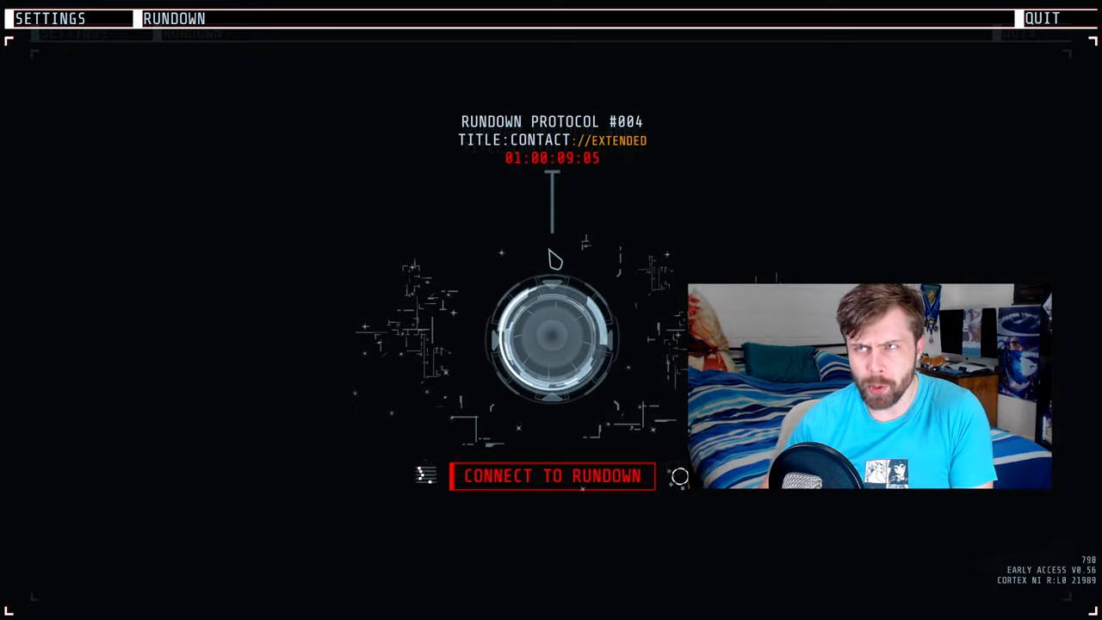
click(552, 475)
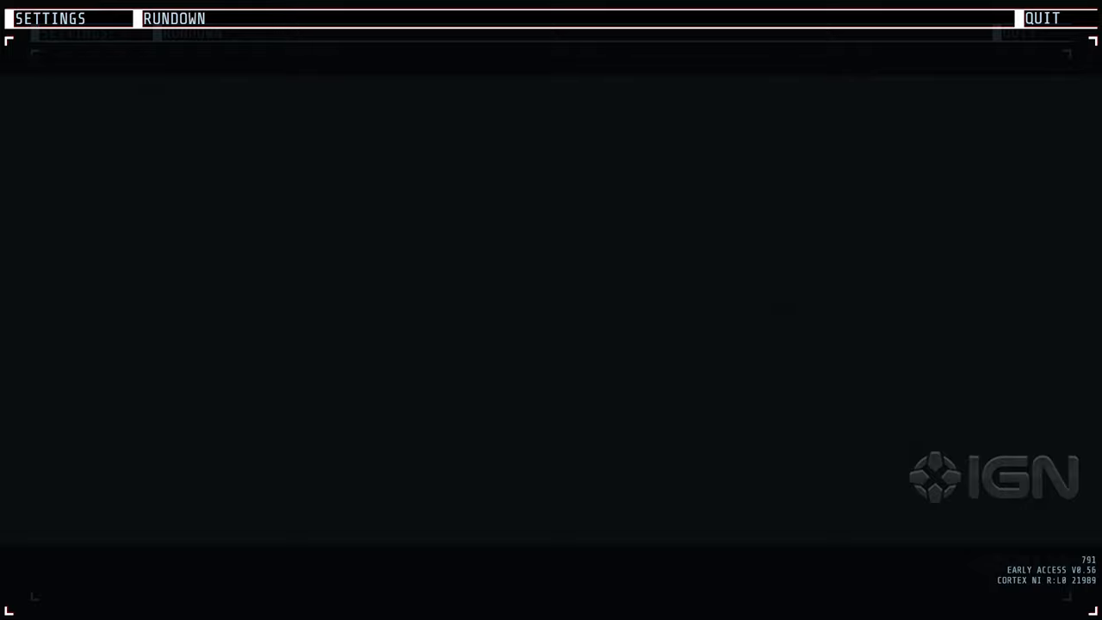